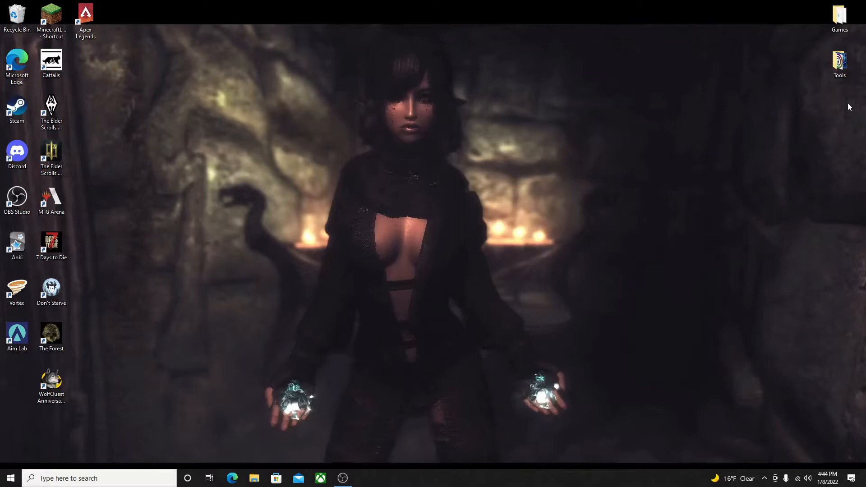
{"action": "mouse_move", "coordinate": [821, 121]}
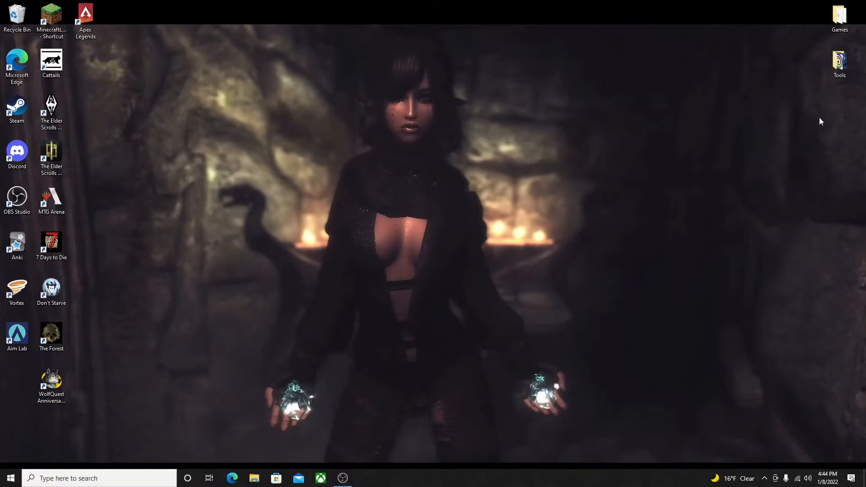
{"action": "mouse_move", "coordinate": [819, 127]}
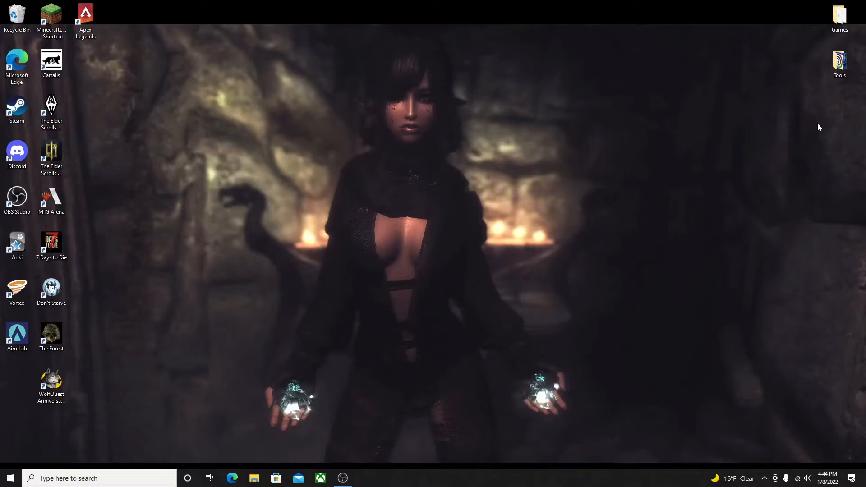
Open Microsoft Edge from the taskbar on the Nexus Mods games directory.
{"action": "left_click", "coordinate": [231, 478]}
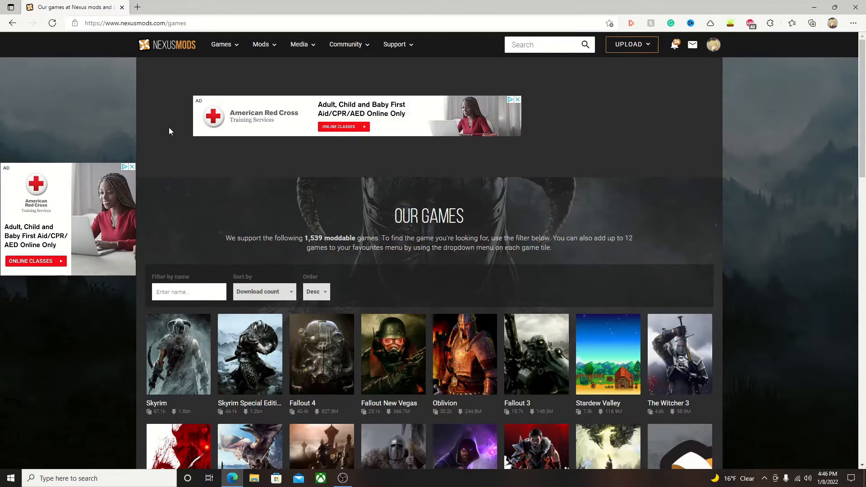
{"action": "left_click", "coordinate": [167, 44]}
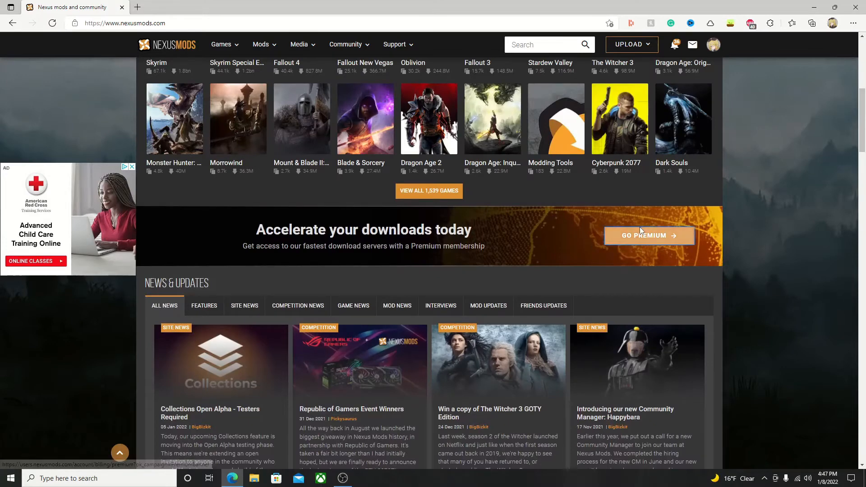
{"action": "left_click", "coordinate": [648, 236]}
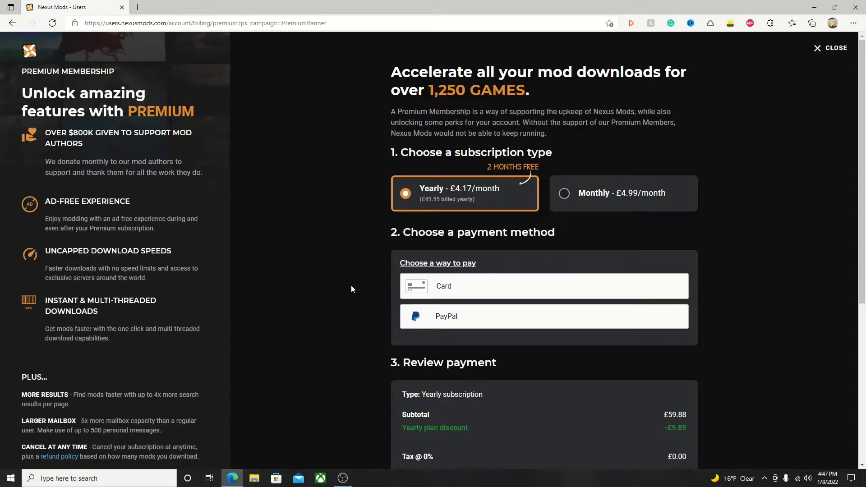
{"action": "mouse_move", "coordinate": [278, 267]}
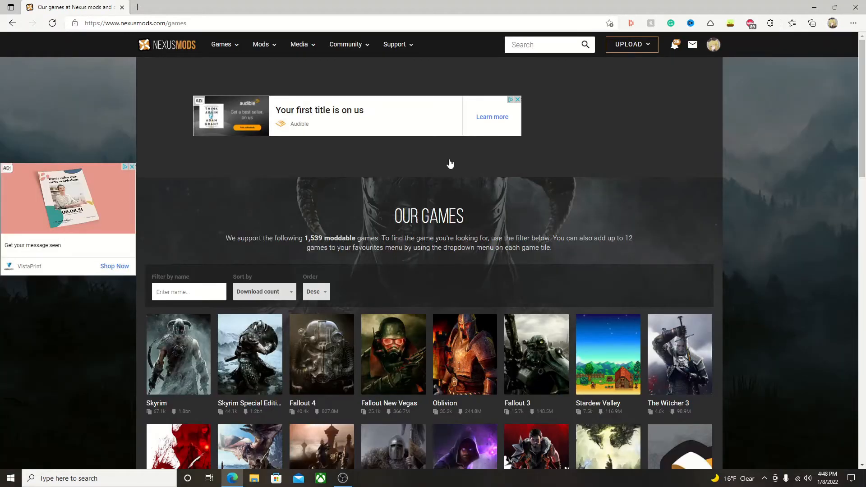
Search Nexus Mods for 'vortex' to show the quicksearch results.
{"action": "type", "text": "vort"}
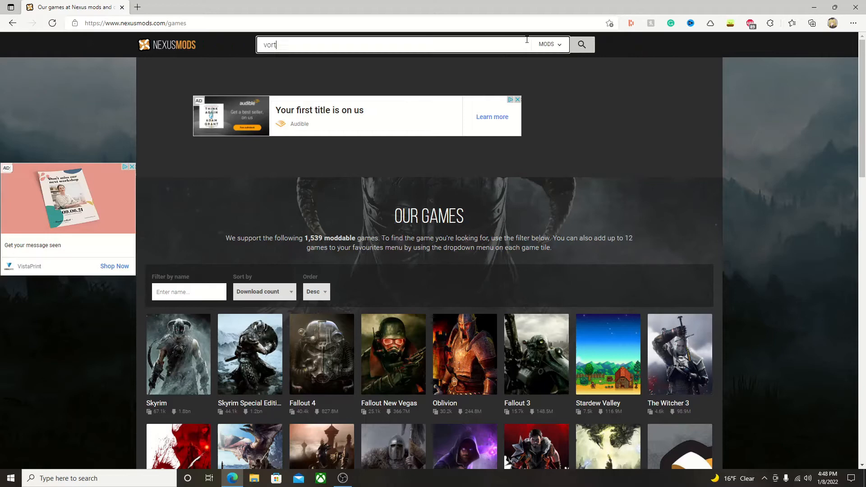
{"action": "type", "text": "ex"}
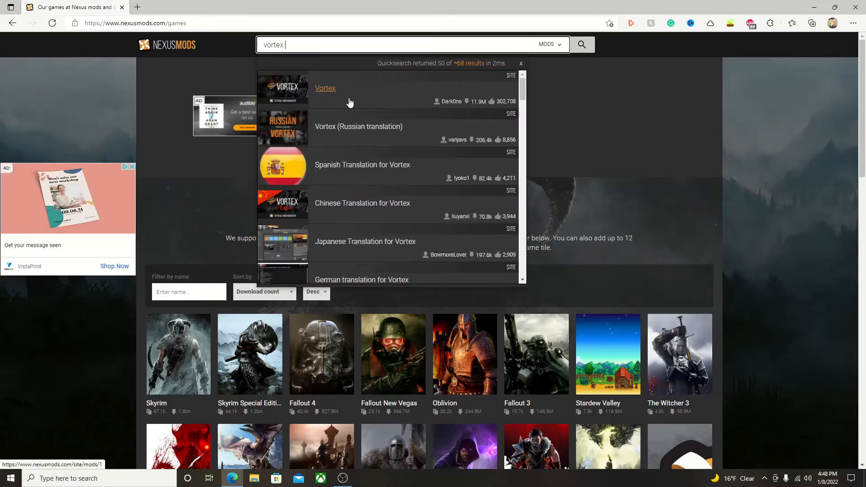
{"action": "mouse_move", "coordinate": [343, 96]}
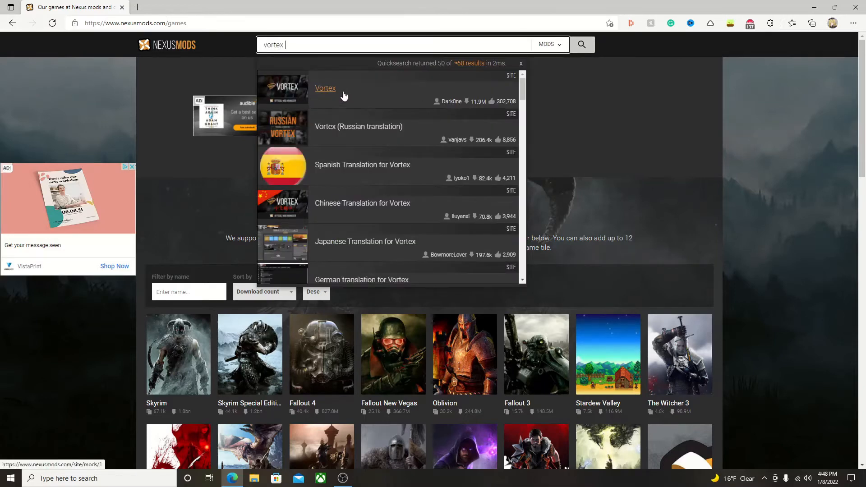
{"action": "mouse_move", "coordinate": [374, 137]}
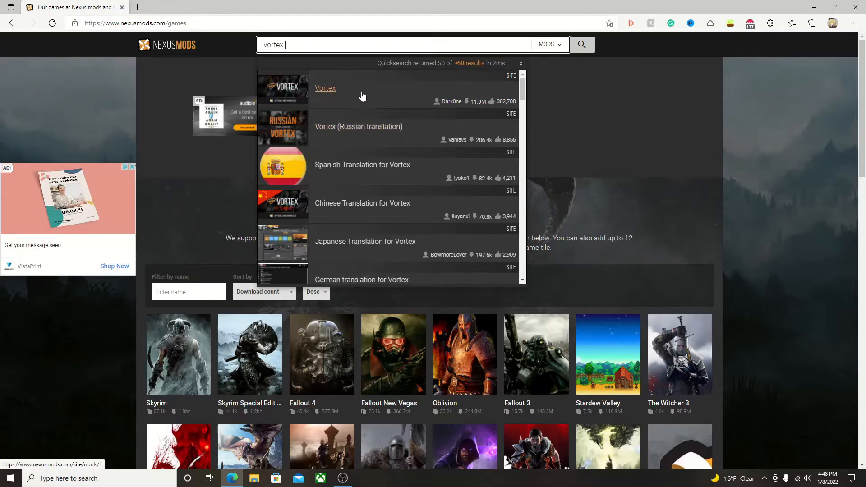
Open the Vortex mod page's Files tab and scroll to the Main Files.
{"action": "left_click", "coordinate": [325, 88]}
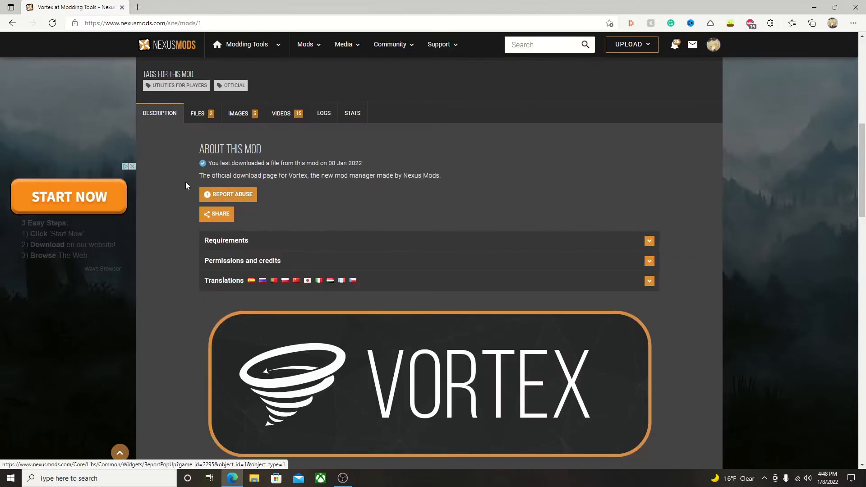
{"action": "mouse_move", "coordinate": [298, 185]}
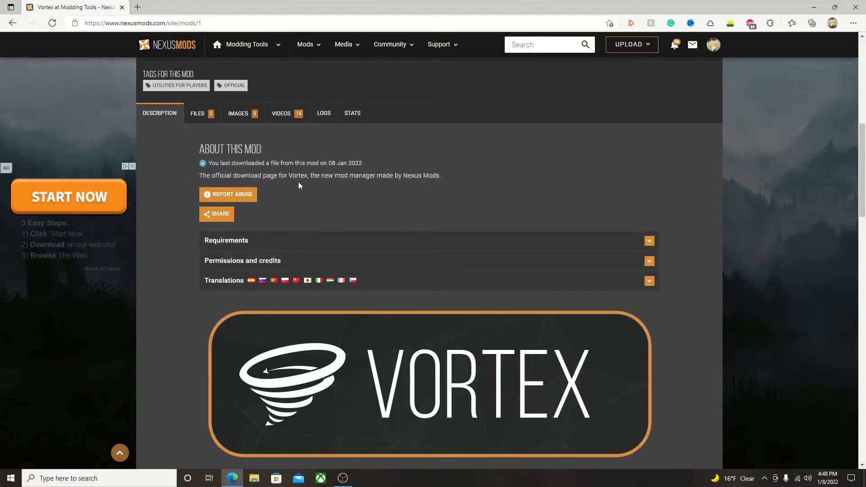
{"action": "mouse_move", "coordinate": [358, 190]}
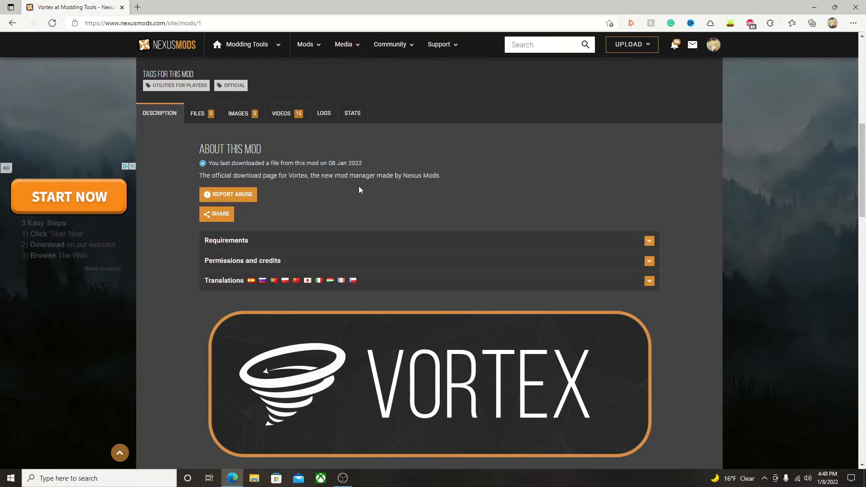
{"action": "scroll", "scroll_direction": "up", "scroll_amount": 3}
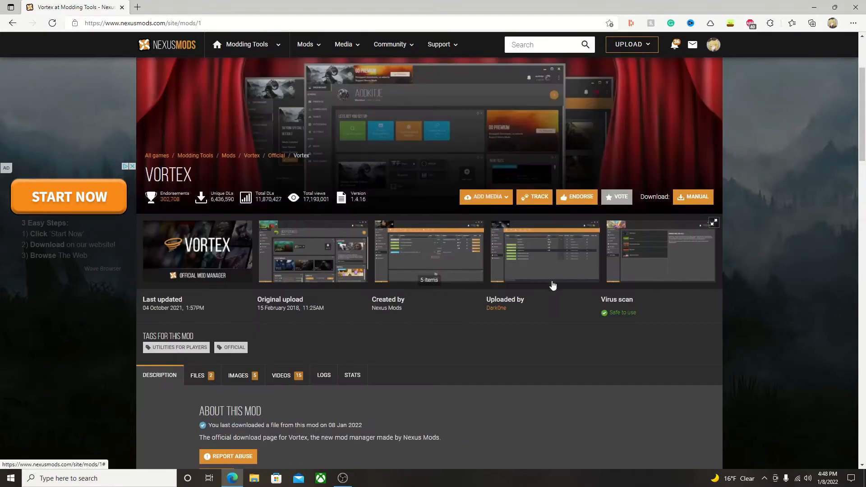
{"action": "mouse_move", "coordinate": [654, 299]}
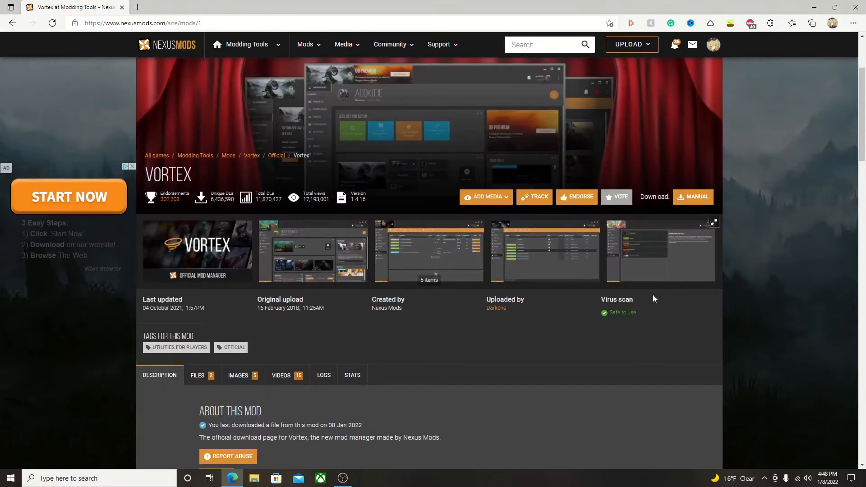
{"action": "left_click", "coordinate": [197, 375]}
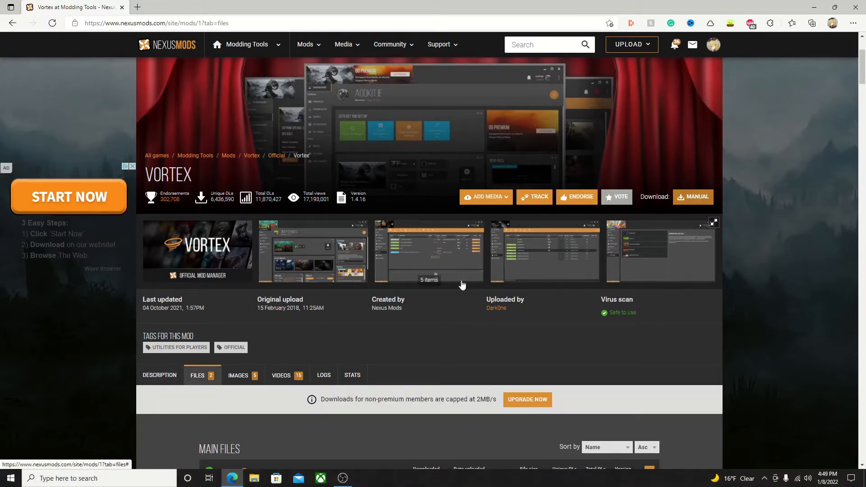
{"action": "scroll", "scroll_direction": "down", "scroll_amount": 3}
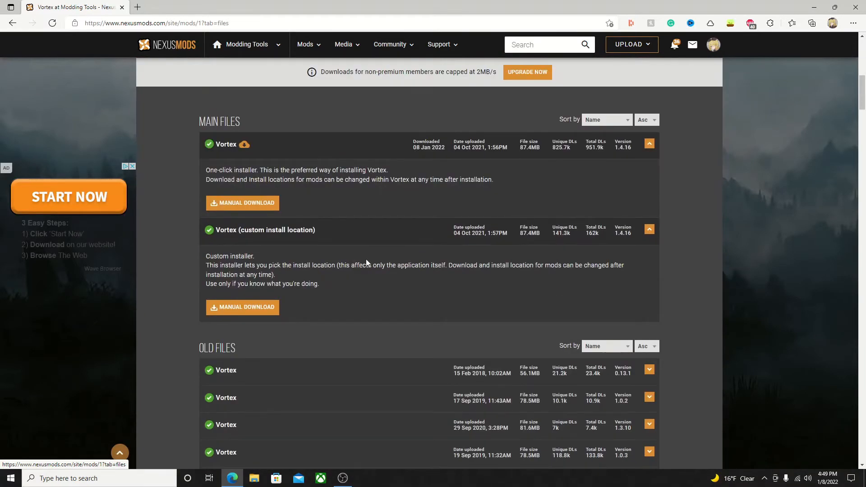
{"action": "mouse_move", "coordinate": [224, 190]}
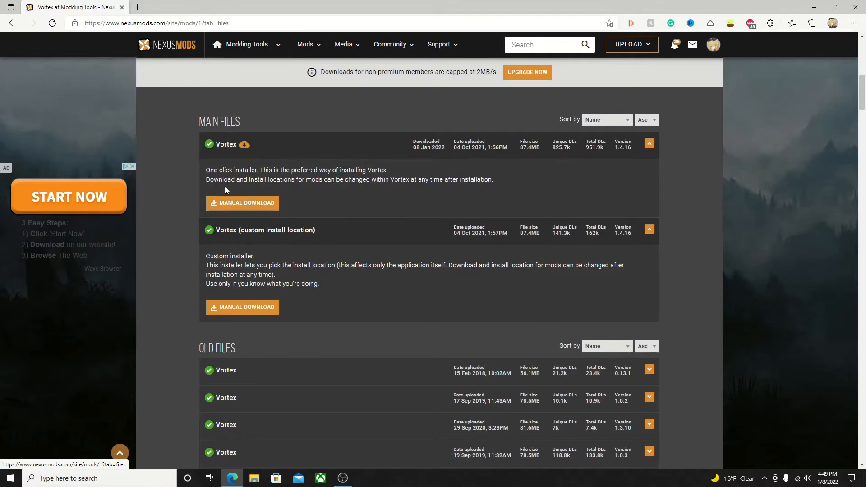
Download the main Vortex installer using the free Slow Download option.
{"action": "left_click", "coordinate": [242, 203]}
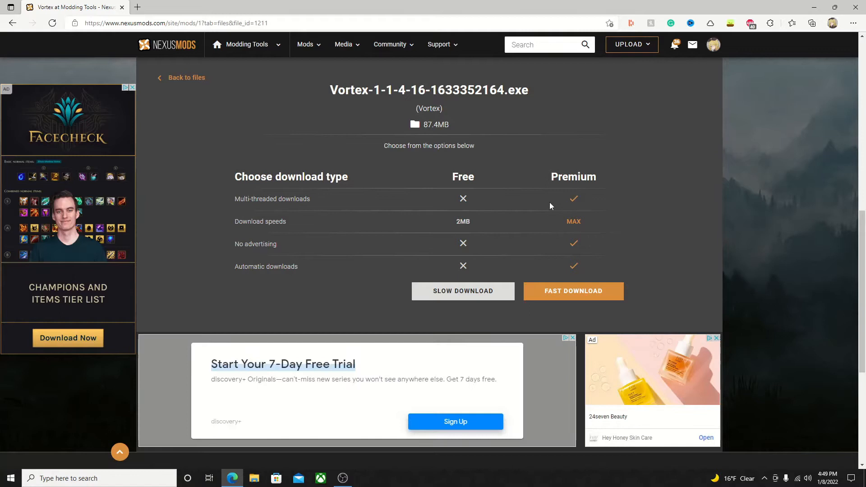
{"action": "mouse_move", "coordinate": [571, 231]}
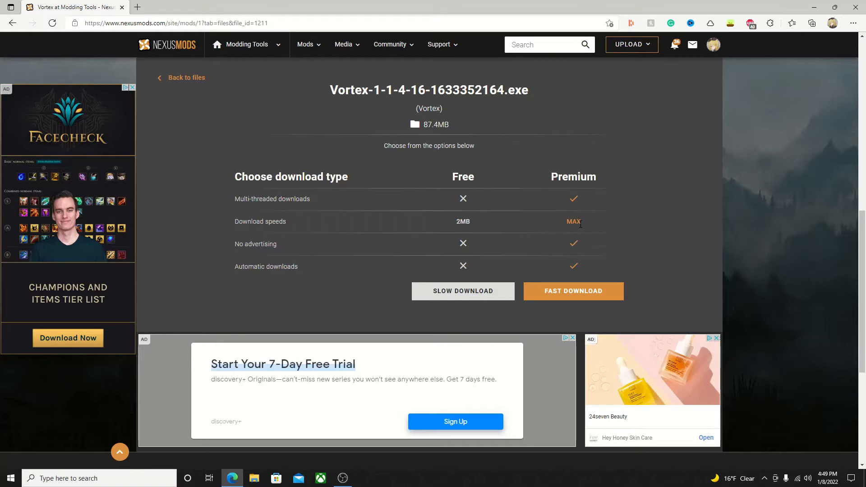
{"action": "mouse_move", "coordinate": [448, 226]}
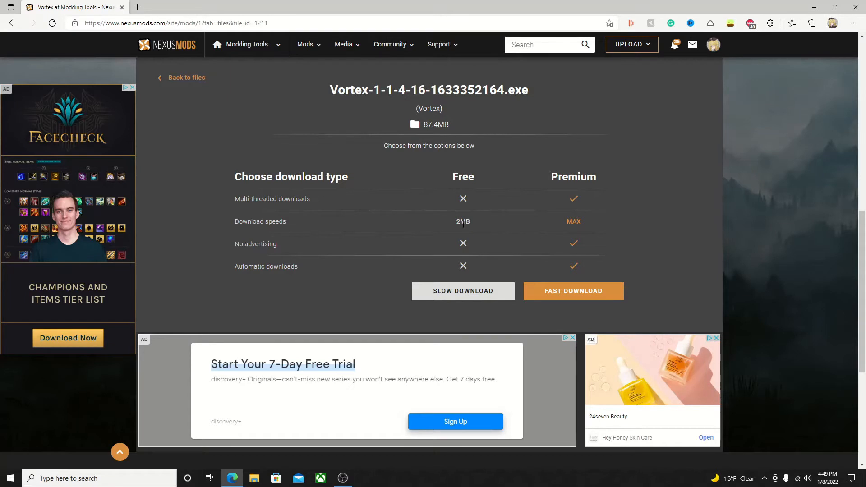
{"action": "left_click", "coordinate": [463, 291]}
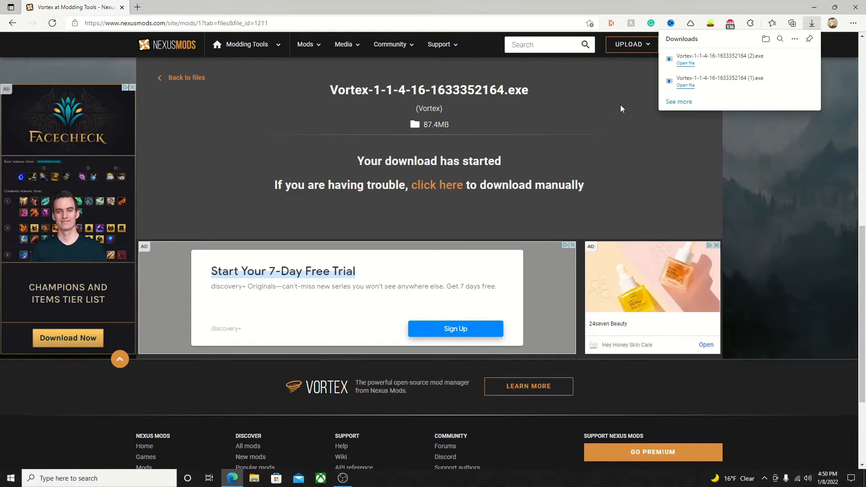
{"action": "mouse_move", "coordinate": [691, 66]}
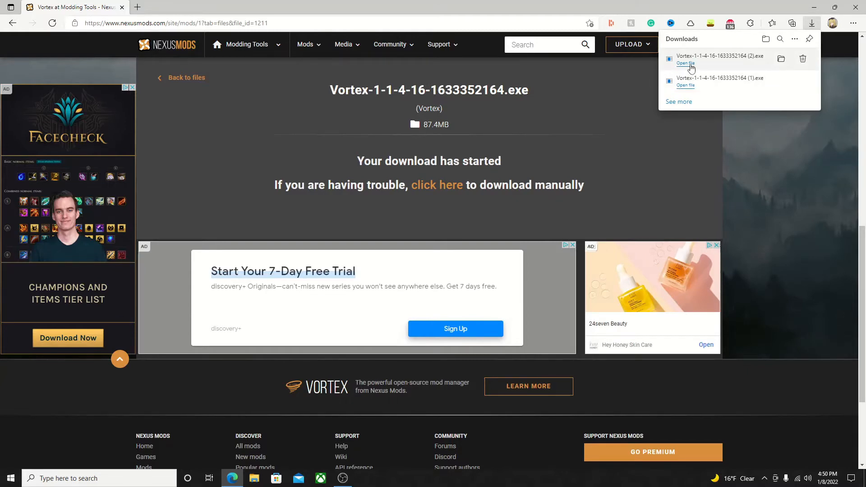
Run the downloaded Vortex installer and view its Interface settings page.
{"action": "left_click", "coordinate": [685, 63]}
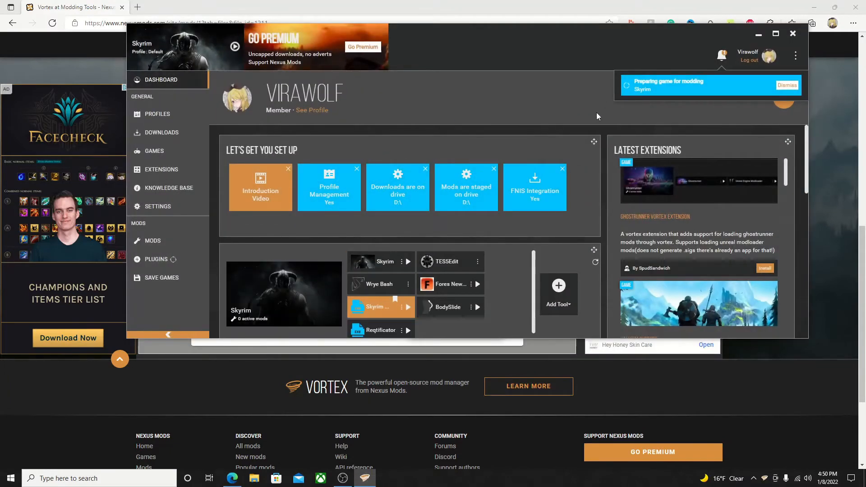
{"action": "left_click", "coordinate": [157, 206]}
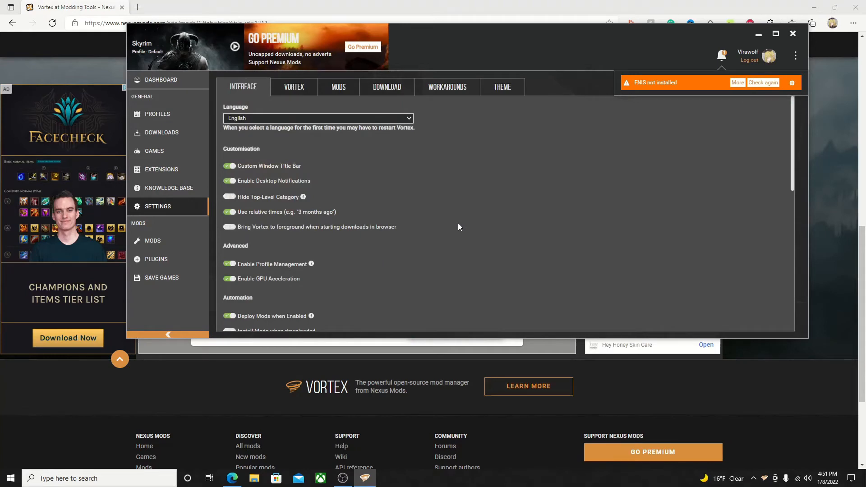
{"action": "mouse_move", "coordinate": [466, 216]}
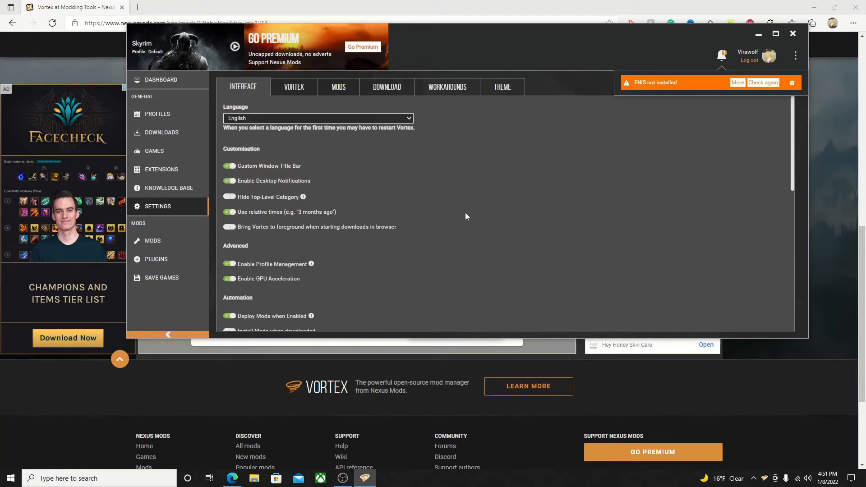
{"action": "scroll", "scroll_direction": "down", "scroll_amount": 3}
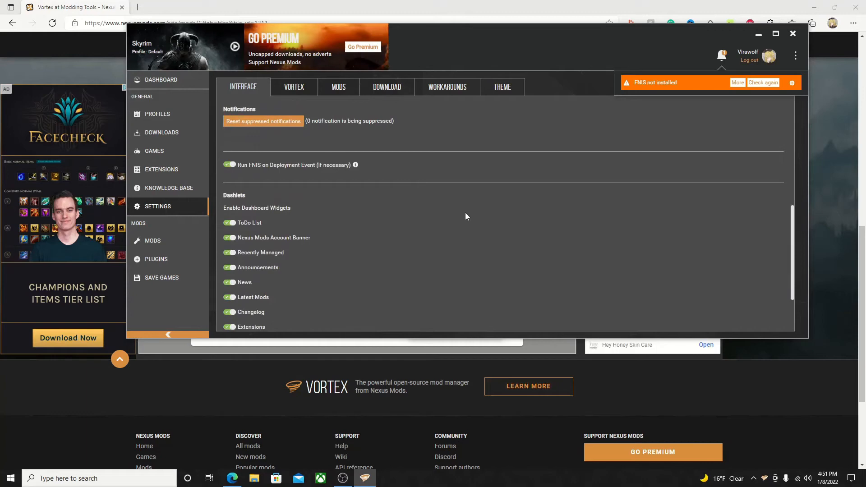
Check the Downloads Folder path D:\Documents\Skyrim Le Mods under Vortex's Download settings.
{"action": "left_click", "coordinate": [293, 86]}
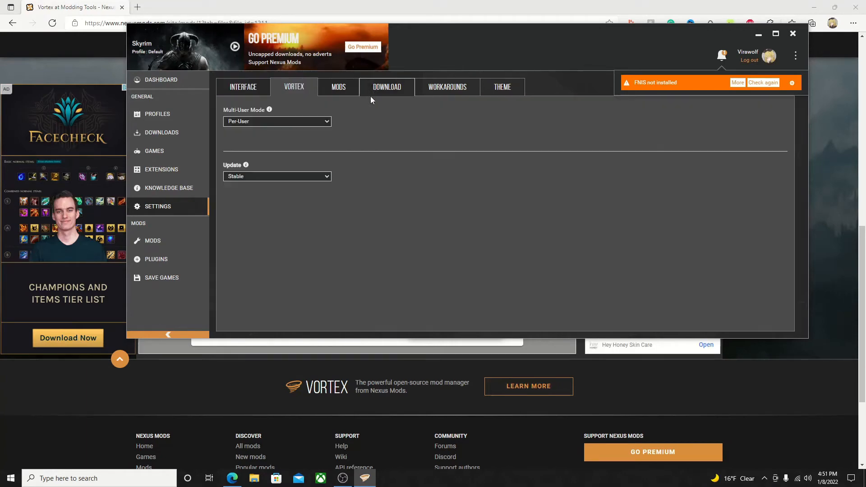
{"action": "left_click", "coordinate": [386, 87]}
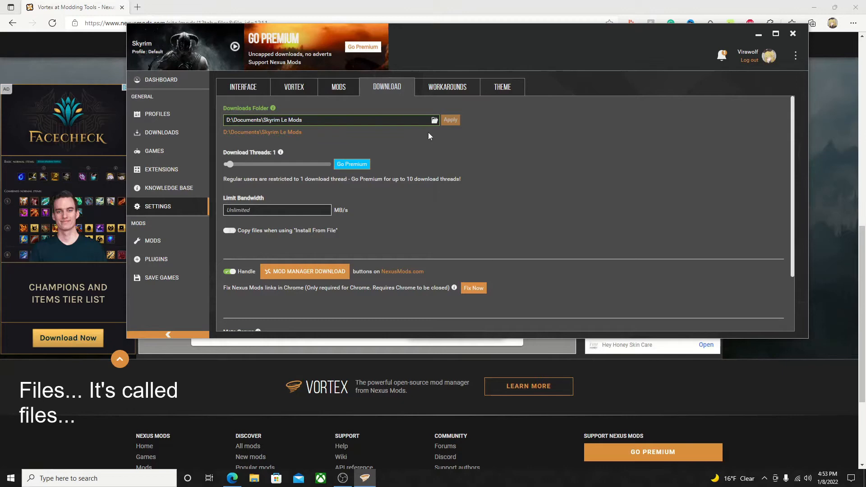
{"action": "left_click", "coordinate": [161, 79]}
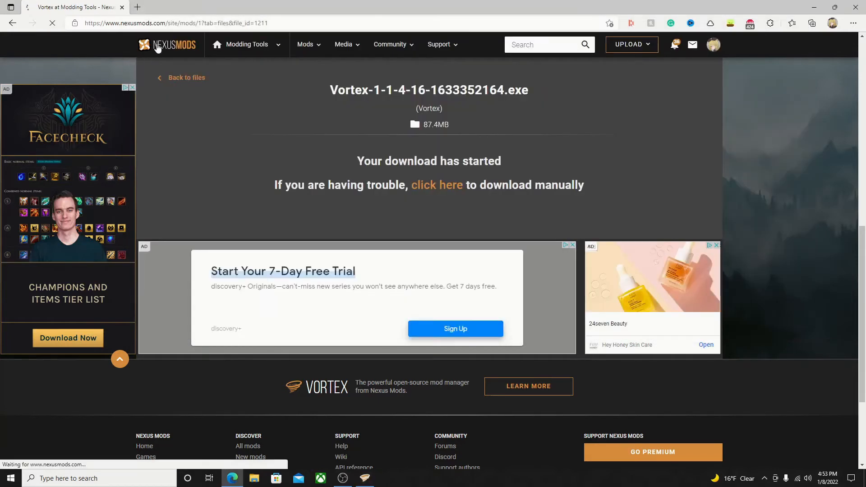
Go from the Nexus Mods home page to the Skyrim mods page.
{"action": "left_click", "coordinate": [167, 45]}
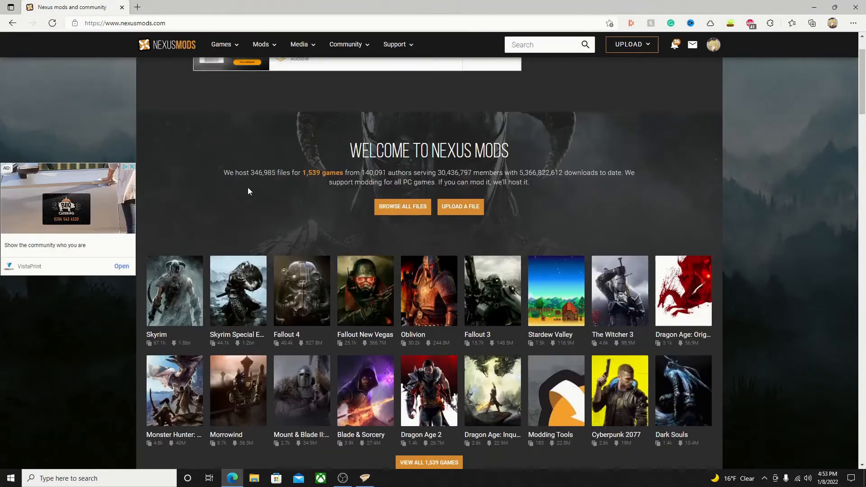
{"action": "left_click", "coordinate": [174, 291]}
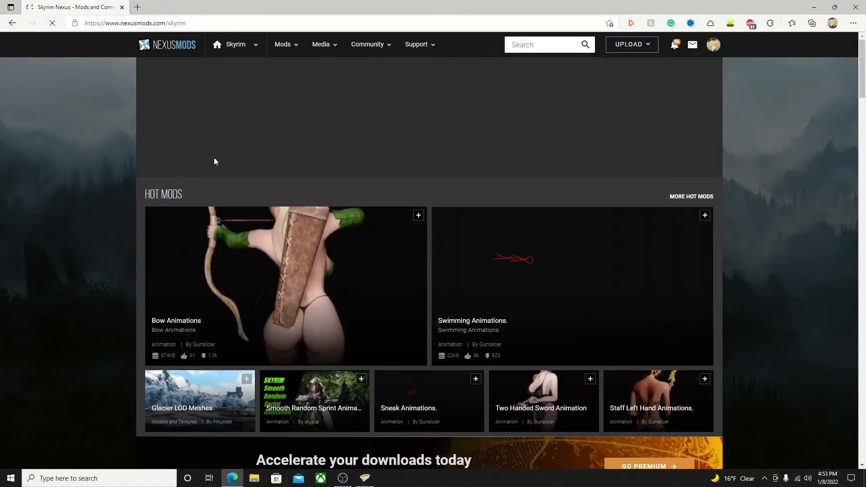
{"action": "scroll", "scroll_direction": "down", "scroll_amount": 3}
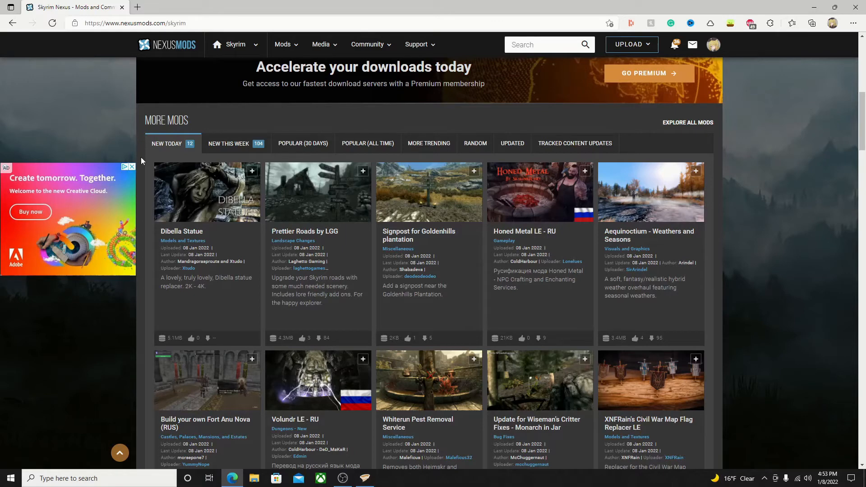
{"action": "mouse_move", "coordinate": [260, 150]}
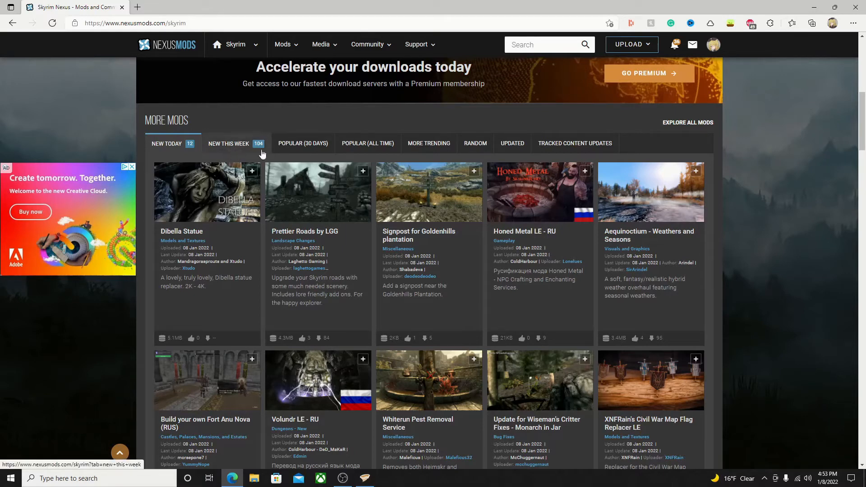
List the recently updated Skyrim mods and open 'Slightly stronger dragons'.
{"action": "left_click", "coordinate": [475, 143]}
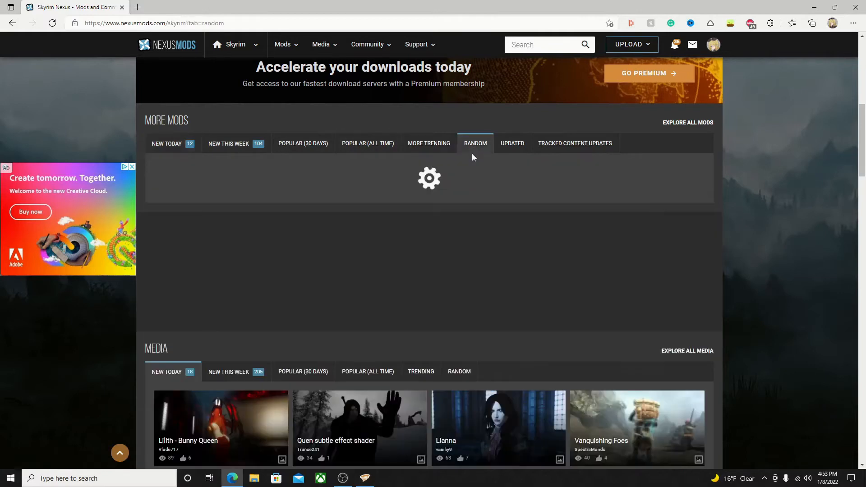
{"action": "left_click", "coordinate": [511, 143]}
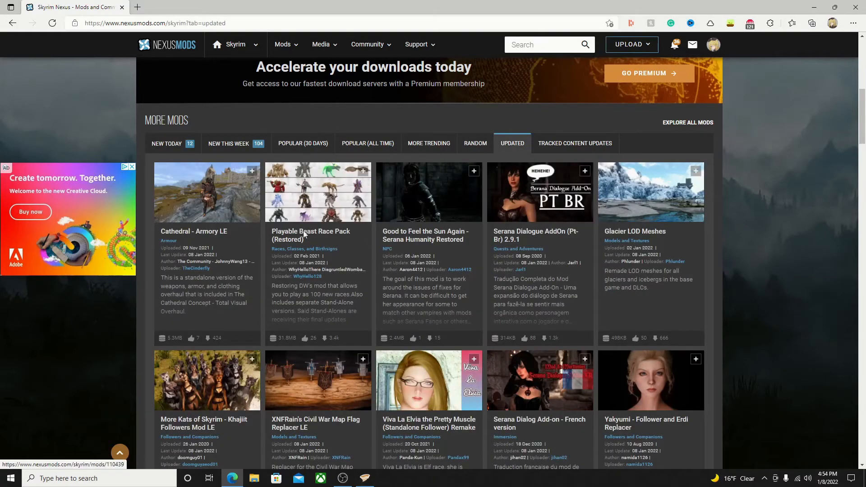
{"action": "mouse_move", "coordinate": [307, 215]}
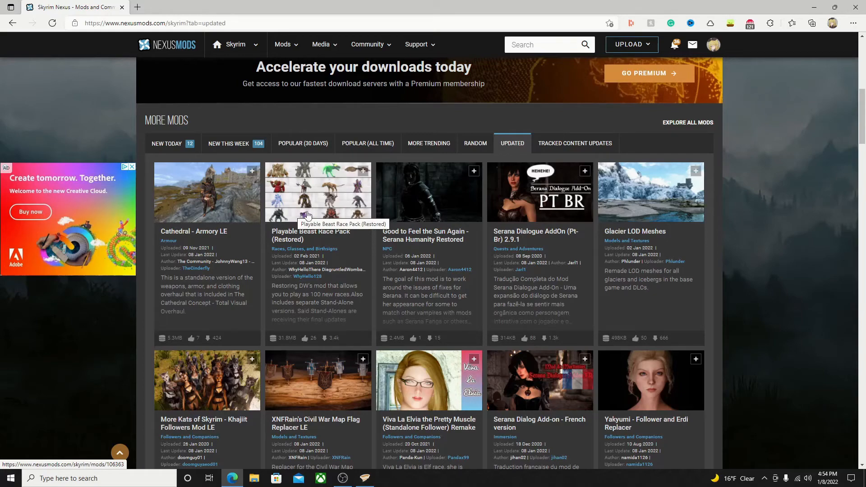
{"action": "scroll", "scroll_direction": "down", "scroll_amount": 3}
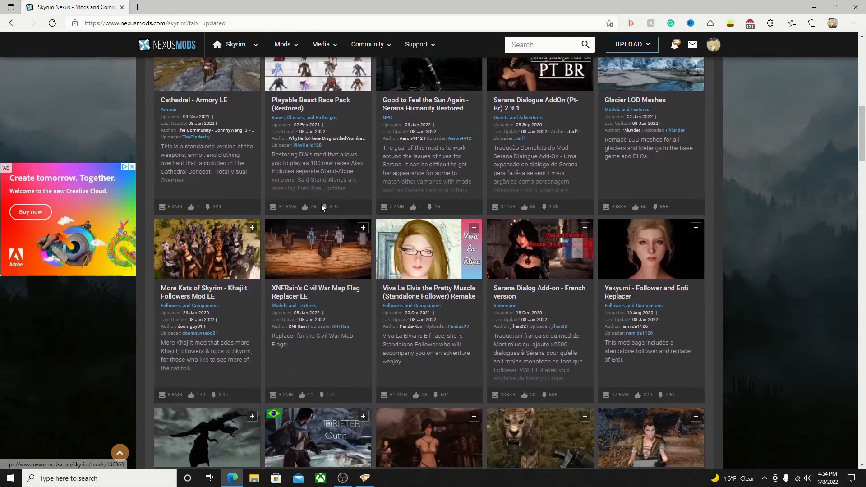
{"action": "scroll", "scroll_direction": "down", "scroll_amount": 3}
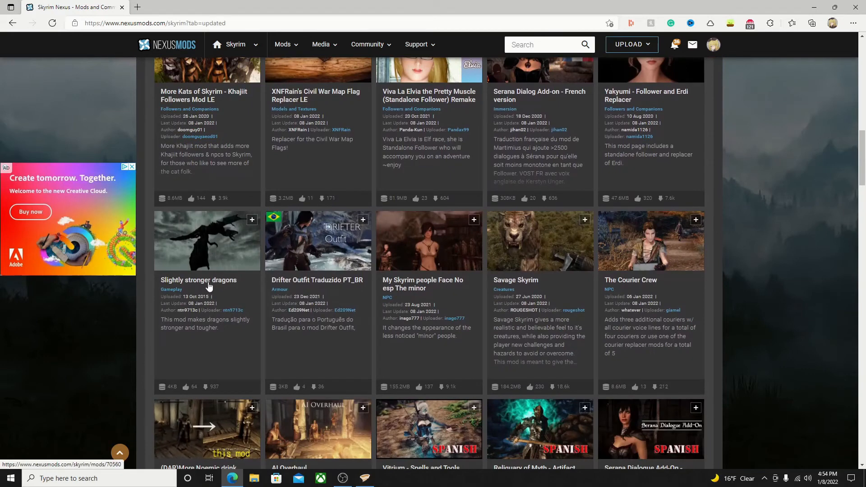
{"action": "left_click", "coordinate": [198, 280]}
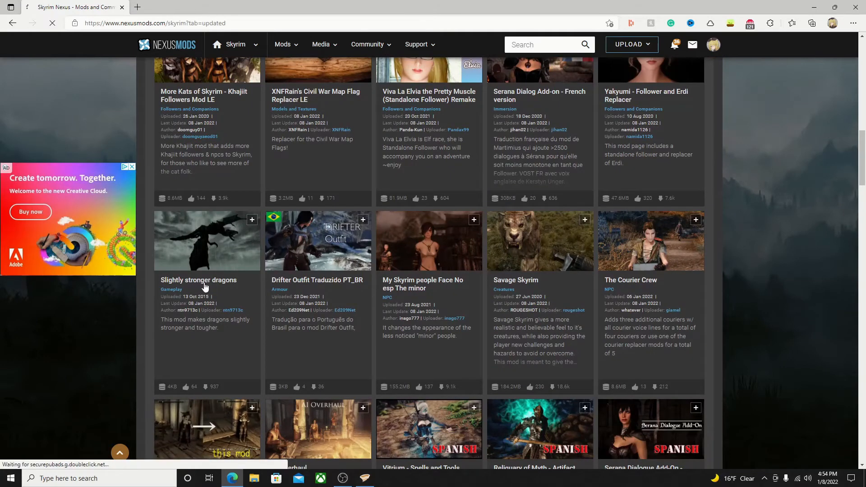
Review the Dawnguard and Dragonborn requirements, then download the mod into Vortex.
{"action": "left_click", "coordinate": [199, 280]}
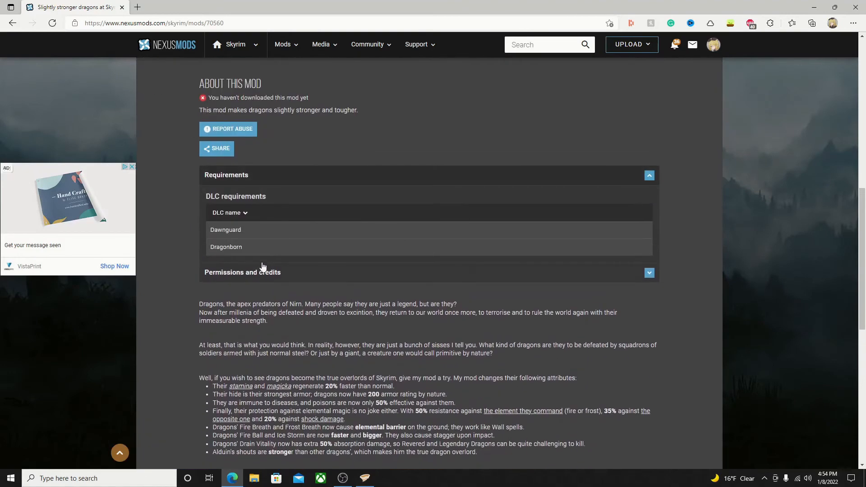
{"action": "scroll", "scroll_direction": "up", "scroll_amount": 3}
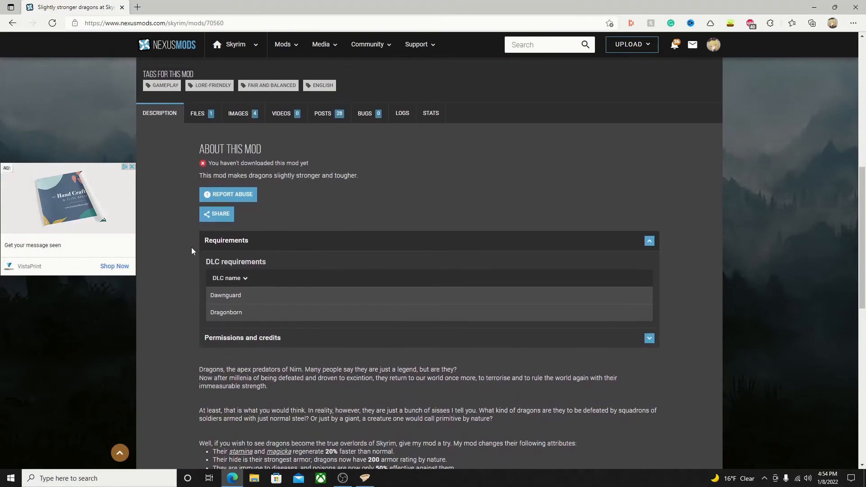
{"action": "scroll", "scroll_direction": "down", "scroll_amount": 3}
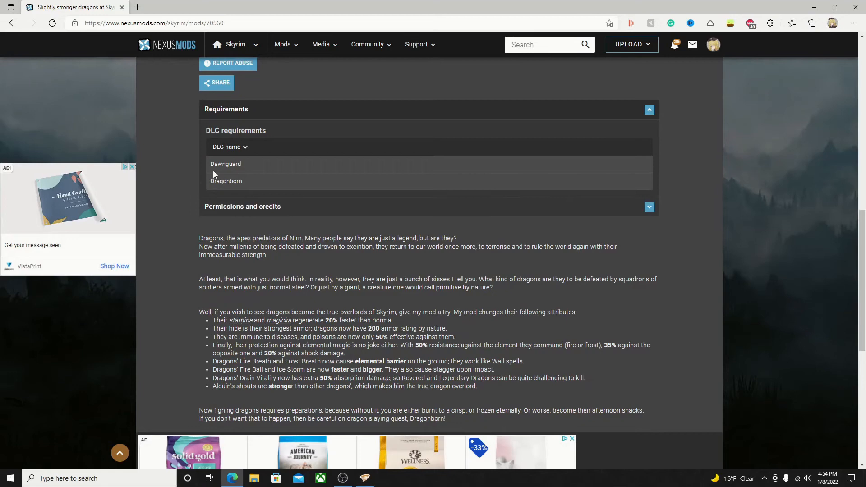
{"action": "mouse_move", "coordinate": [215, 179]}
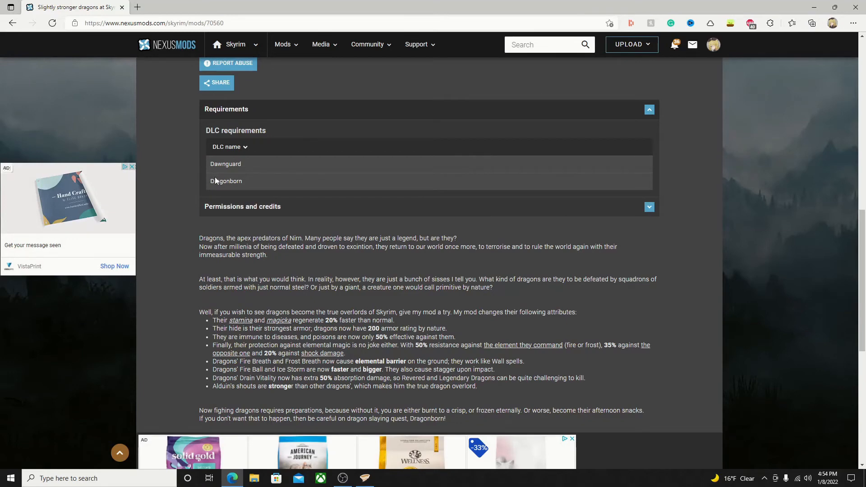
{"action": "scroll", "scroll_direction": "up", "scroll_amount": 3}
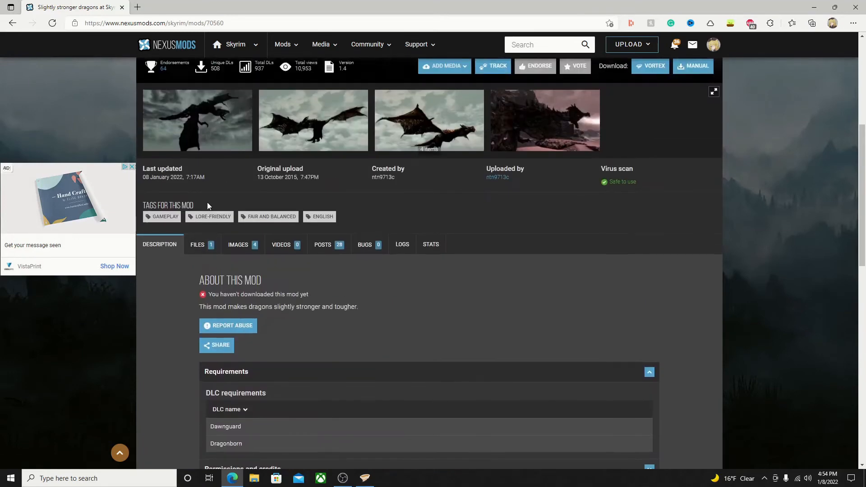
{"action": "left_click", "coordinate": [197, 244]}
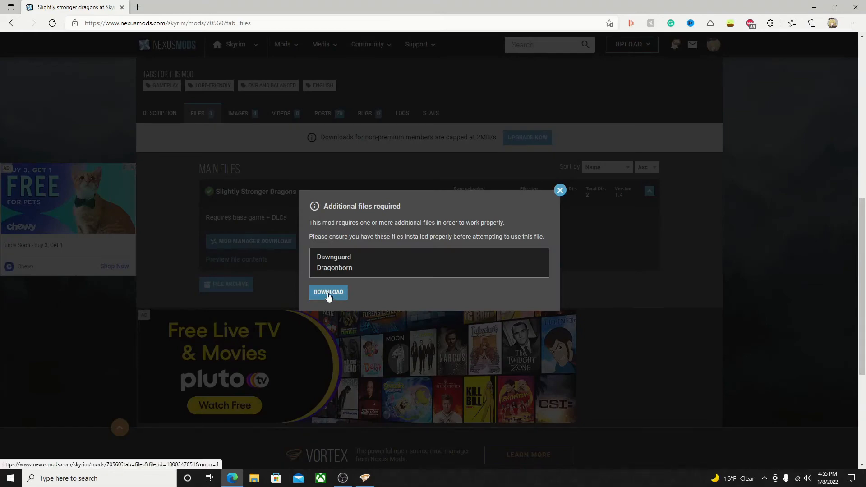
{"action": "left_click", "coordinate": [328, 293]}
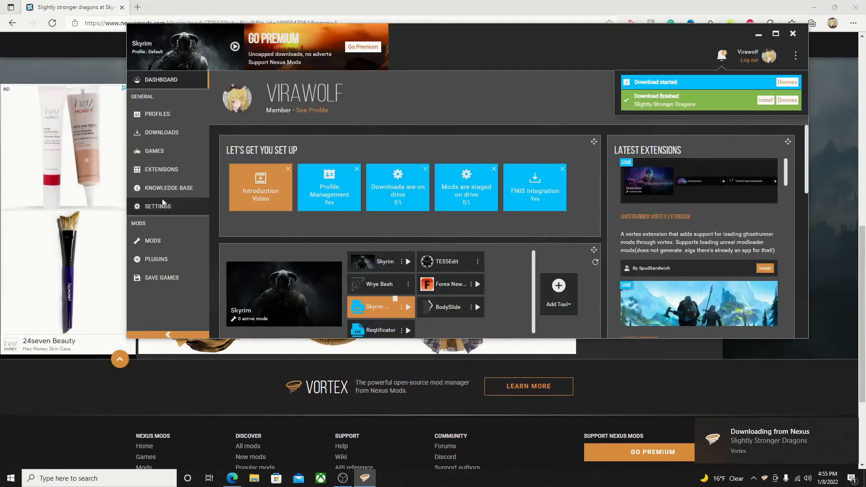
Install the Slightly Stronger Dragons archive from Vortex's Downloads list.
{"action": "left_click", "coordinate": [161, 132]}
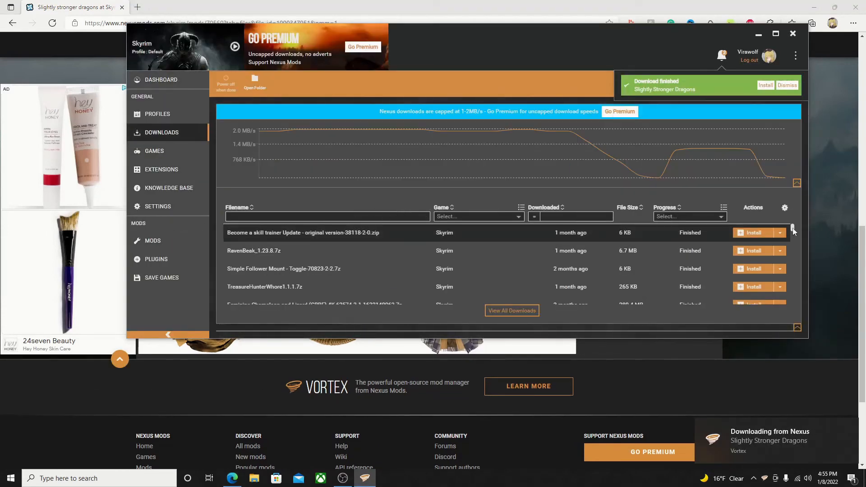
{"action": "scroll", "scroll_direction": "down", "scroll_amount": 3}
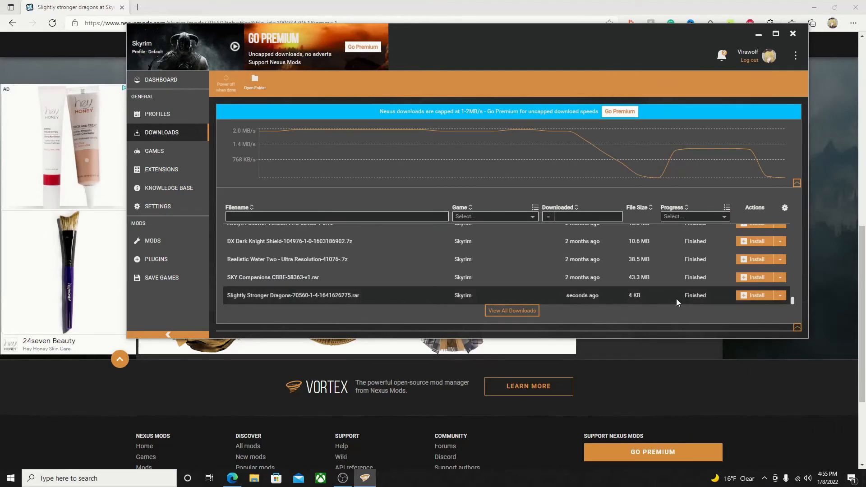
{"action": "left_click", "coordinate": [756, 295]}
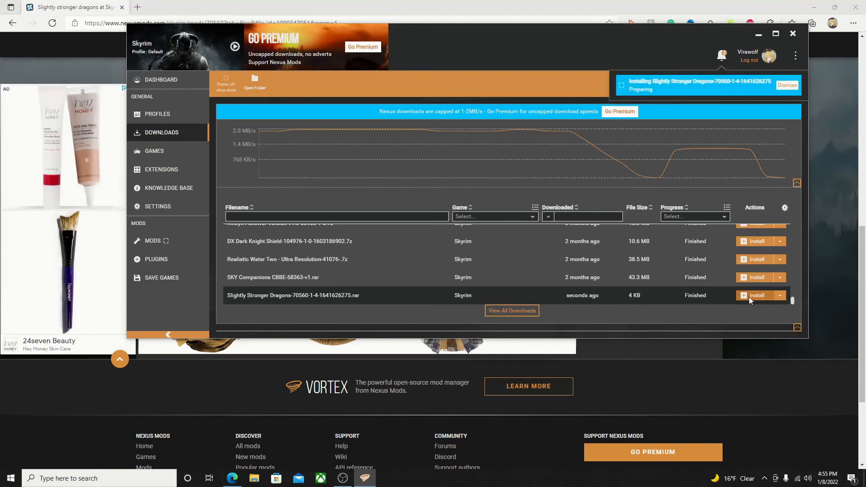
Review the pending notifications, then return to the Vortex Dashboard.
{"action": "left_click", "coordinate": [787, 85]}
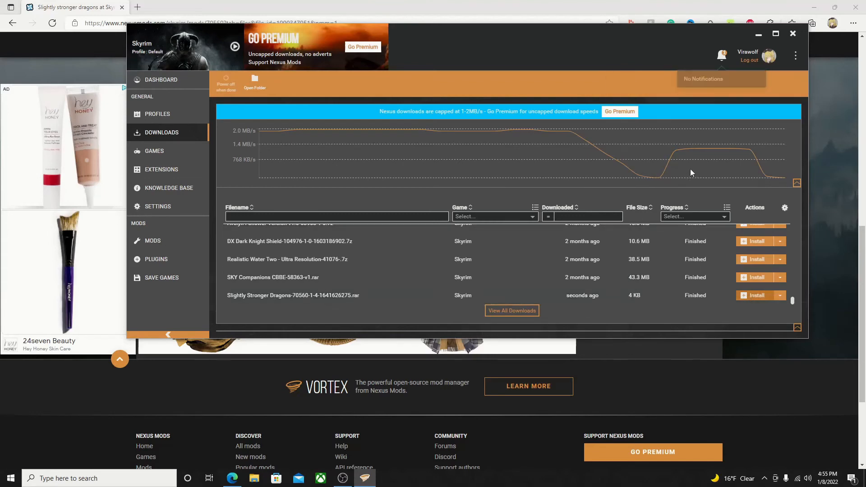
{"action": "scroll", "scroll_direction": "up", "scroll_amount": 3}
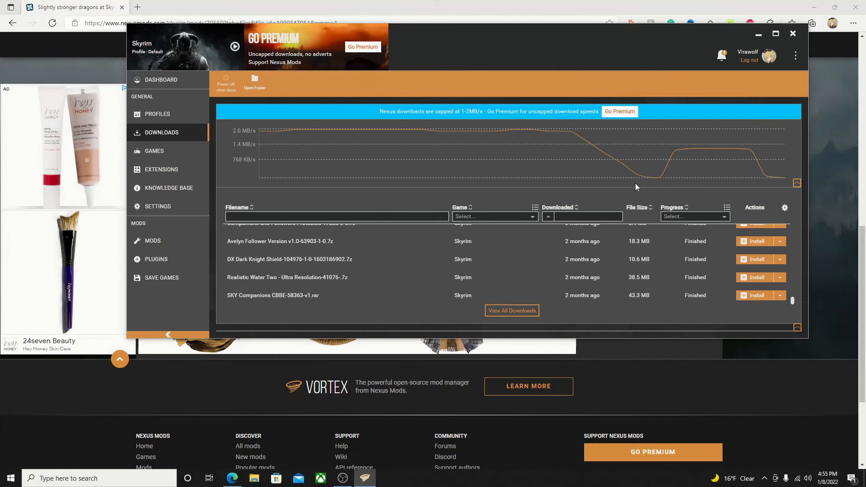
{"action": "left_click", "coordinate": [721, 55]}
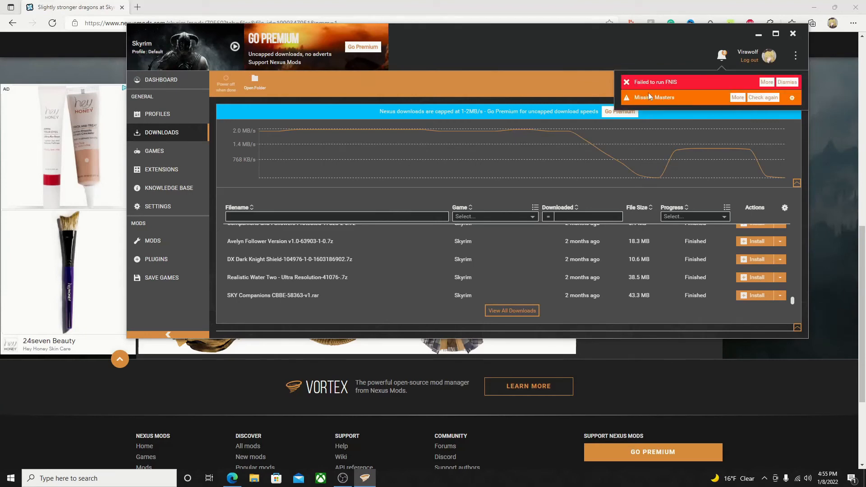
{"action": "left_click", "coordinate": [161, 79]}
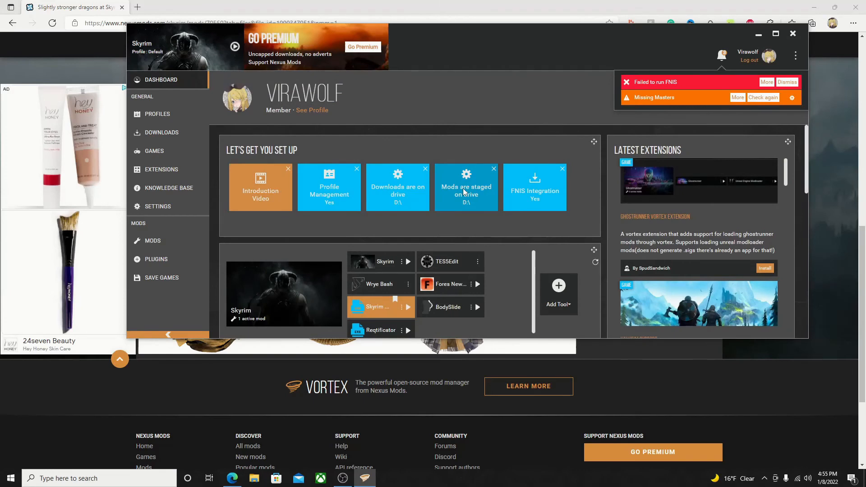
Open the Mods page and show the Missing Masters details for Dawnguard.esm and Dragonborn.esm.
{"action": "left_click", "coordinate": [152, 240]}
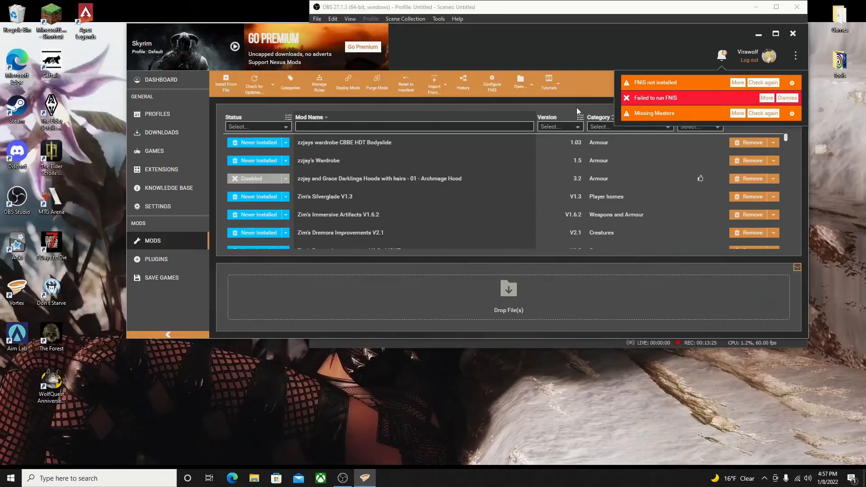
{"action": "mouse_move", "coordinate": [658, 120]}
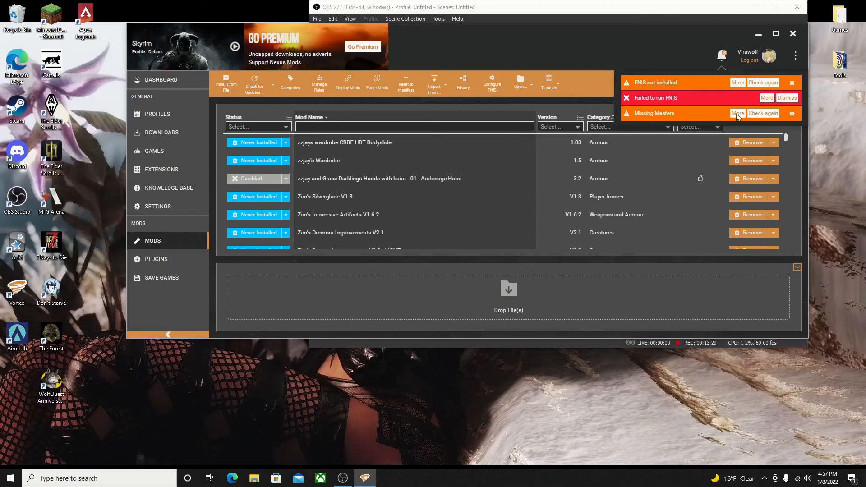
{"action": "left_click", "coordinate": [737, 114]}
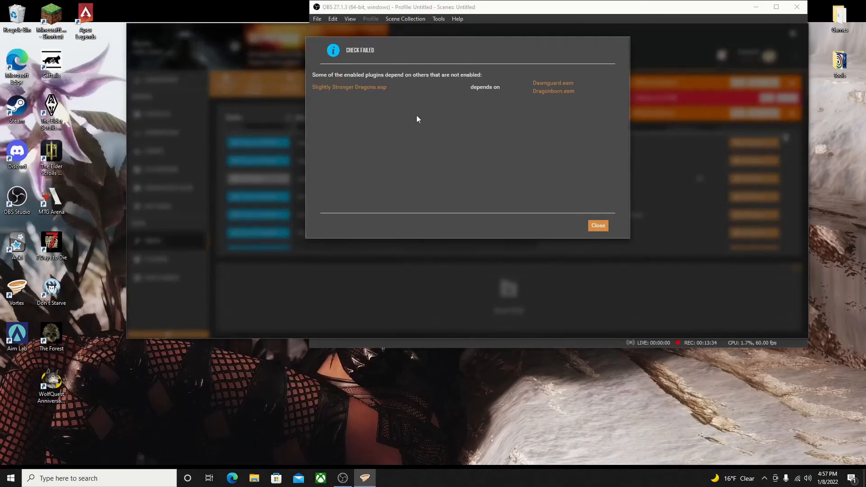
{"action": "mouse_move", "coordinate": [471, 119]}
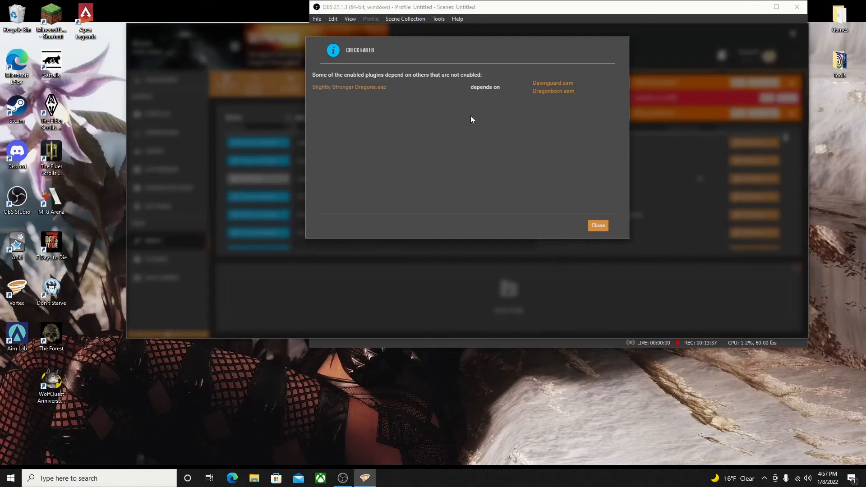
{"action": "mouse_move", "coordinate": [494, 132]}
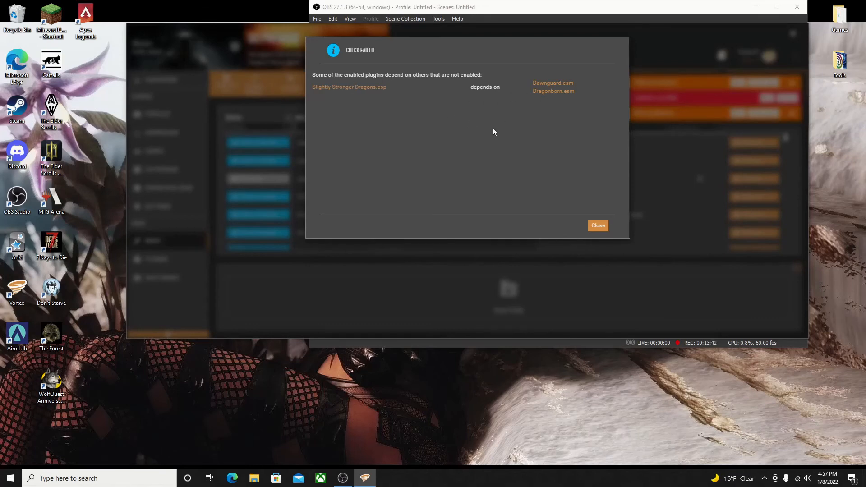
{"action": "mouse_move", "coordinate": [514, 123]}
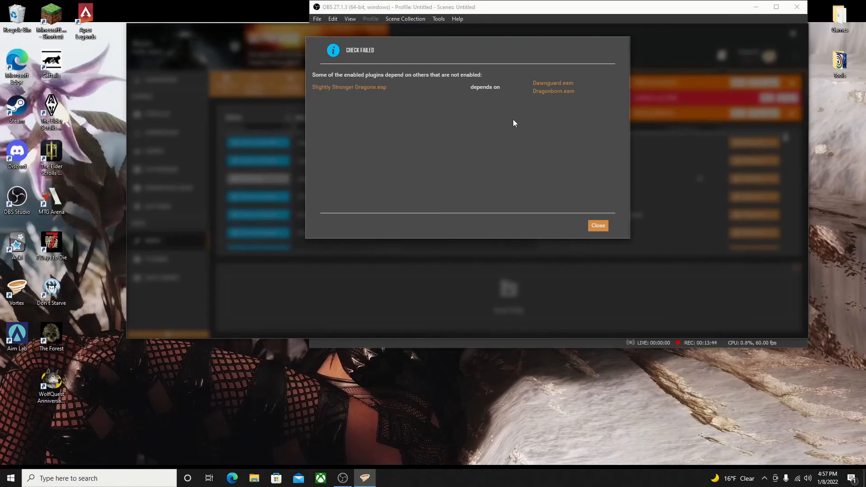
{"action": "mouse_move", "coordinate": [553, 83]}
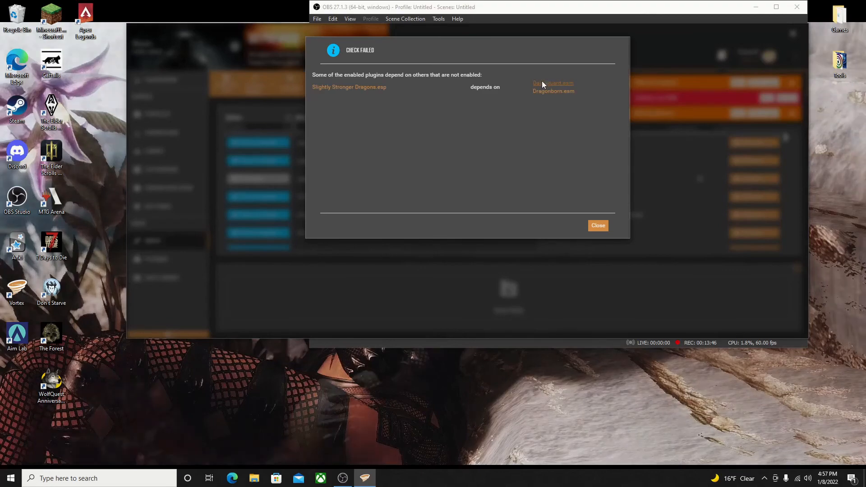
Close the Missing Masters details and dismiss the notifications to return to the Dashboard.
{"action": "left_click", "coordinate": [598, 226]}
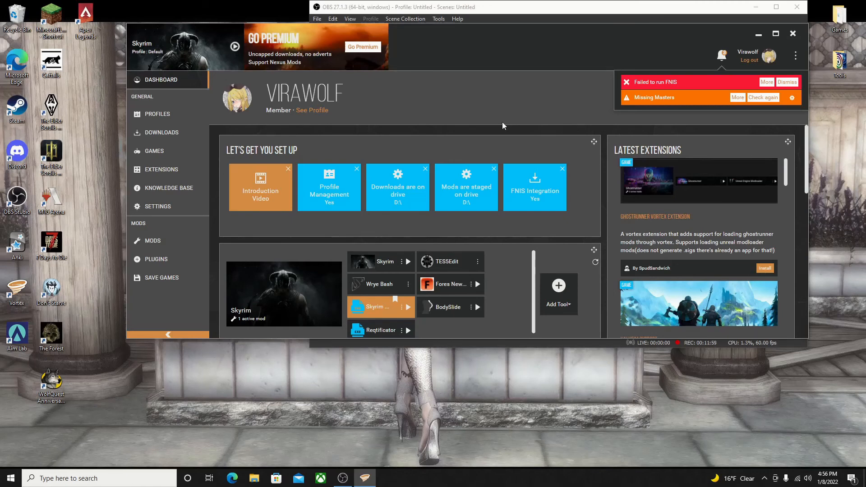
{"action": "left_click", "coordinate": [786, 81]}
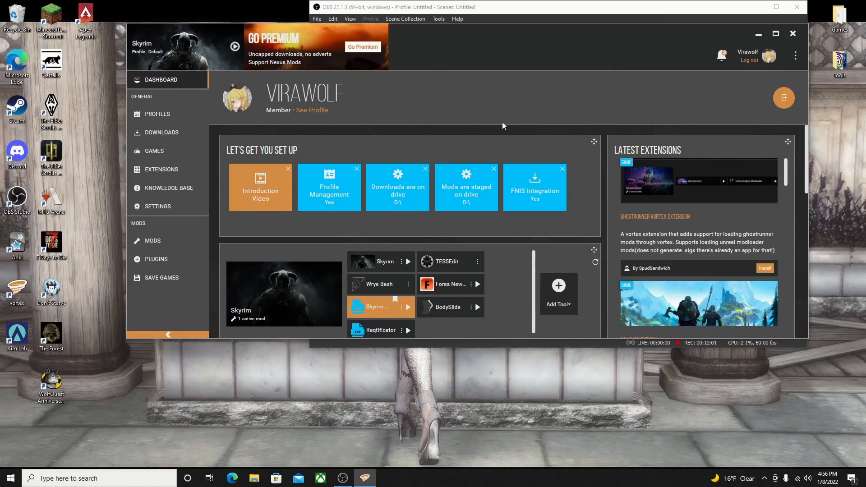